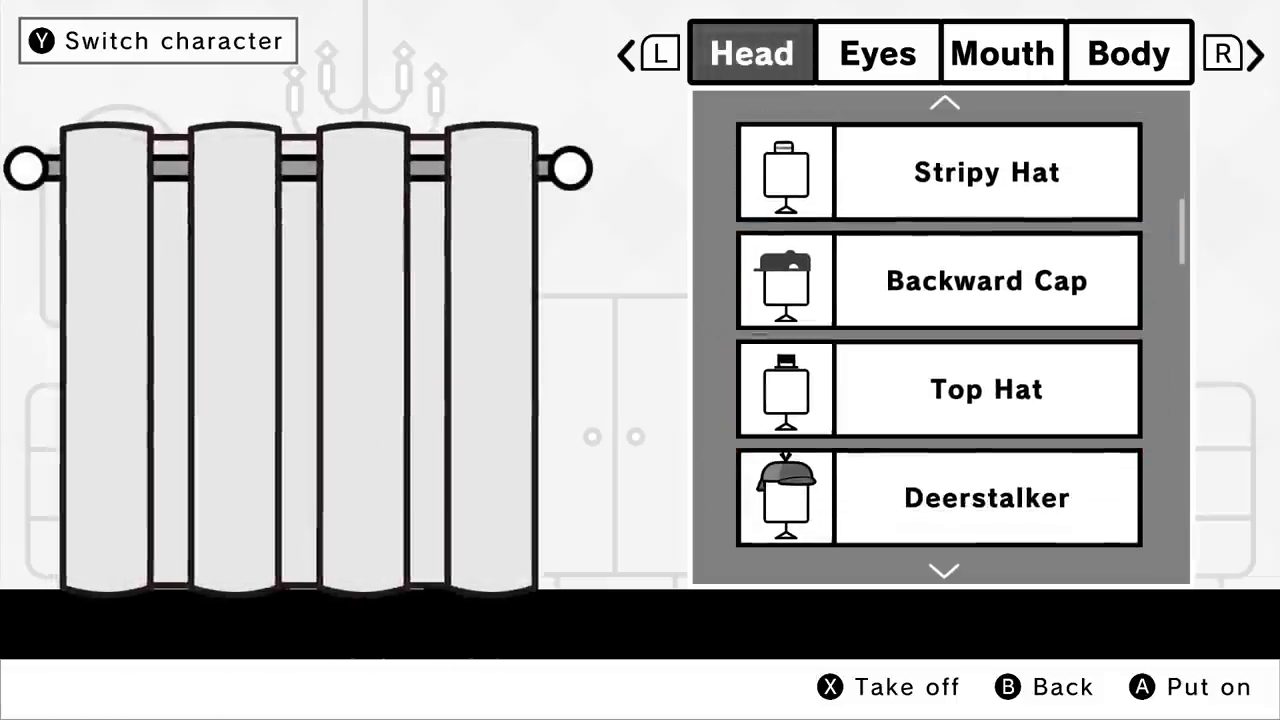
- Equip the Unibrow under Eyes, then the Curly Mustache under Mouth, on top-hatted Qbby
{"action": "left_click", "coordinate": [876, 52]}
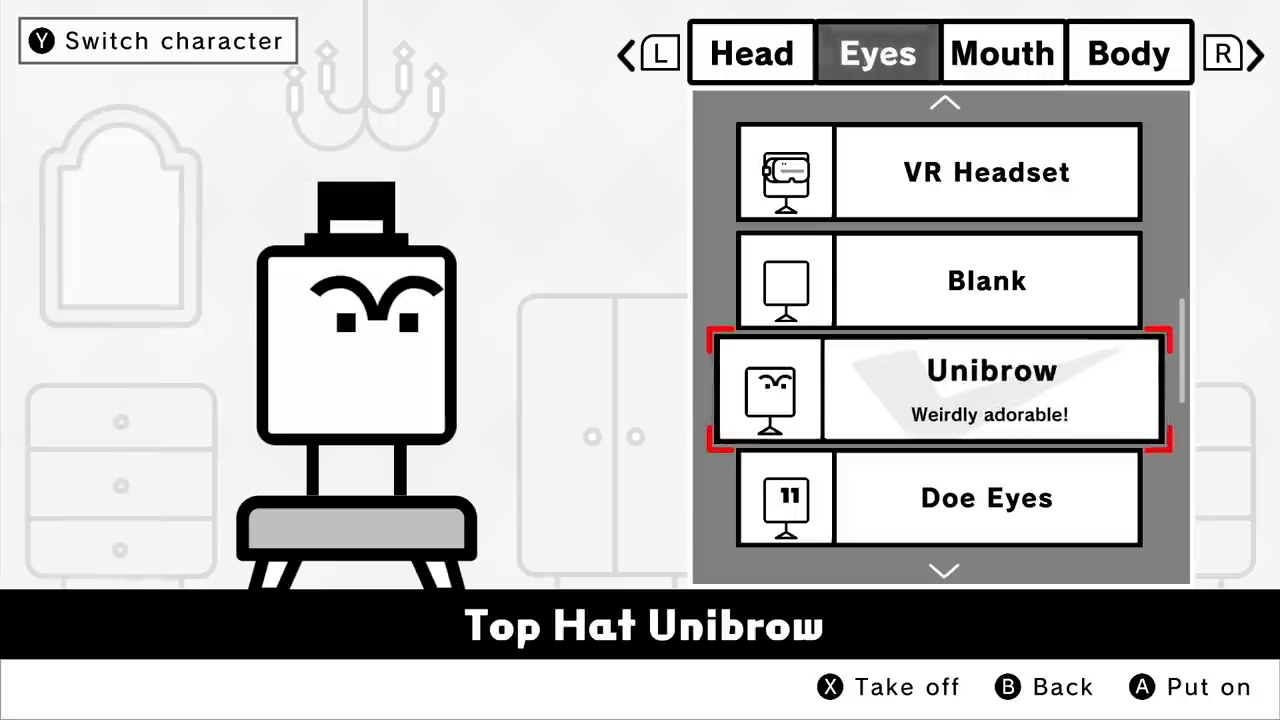
{"action": "left_click", "coordinate": [1002, 52]}
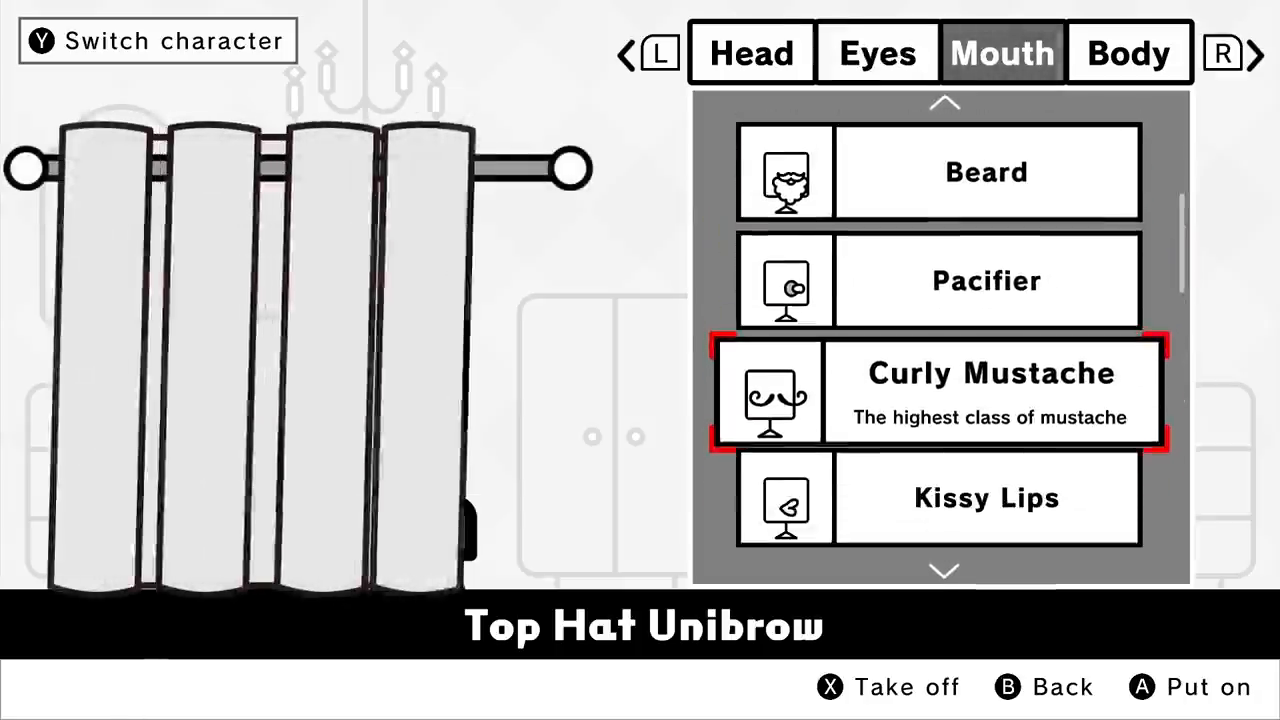